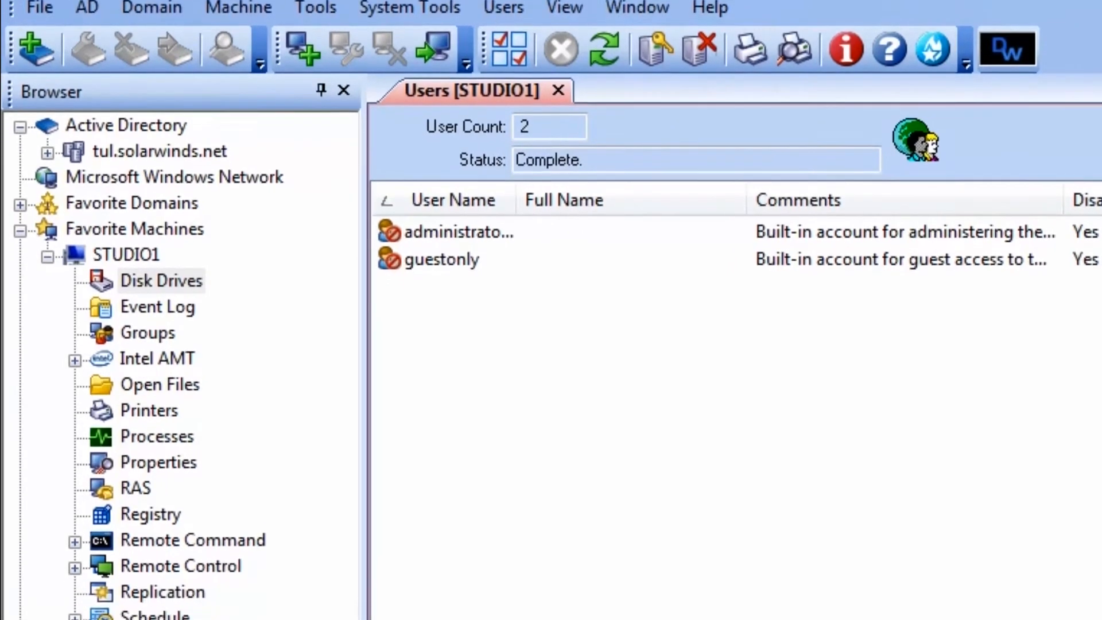
pyautogui.scroll(-3)
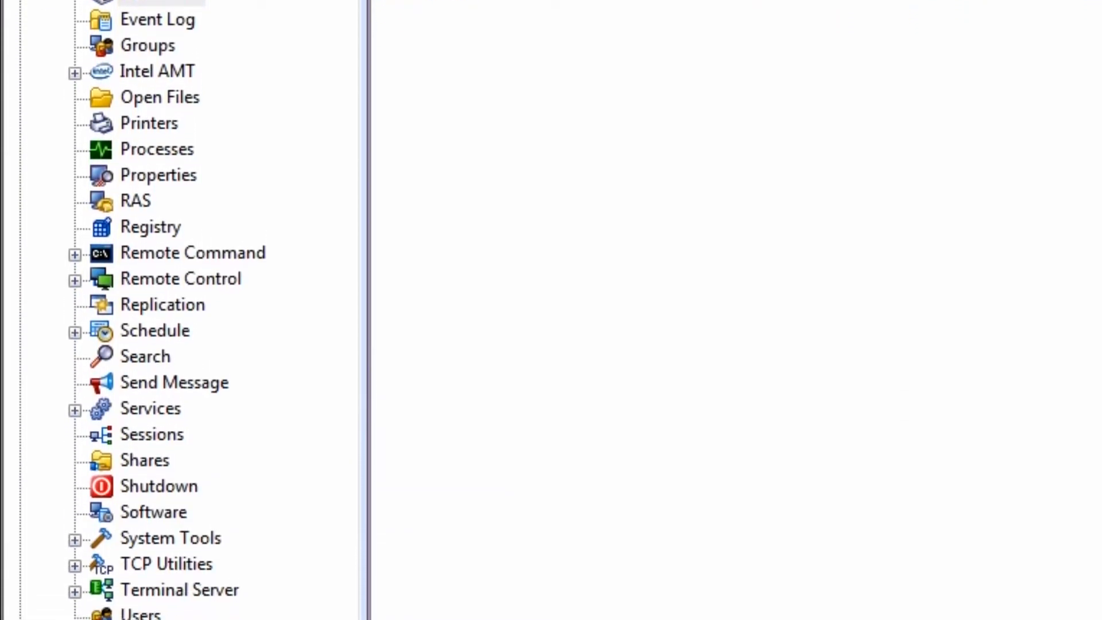
pyautogui.scroll(-3)
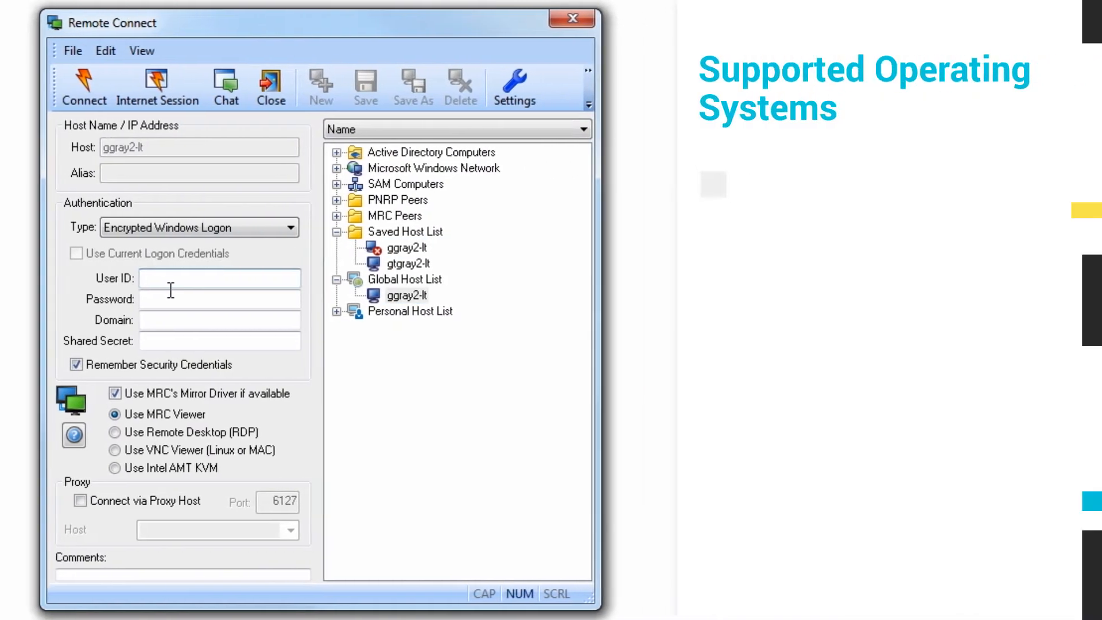
pyautogui.write('glenn.gray')
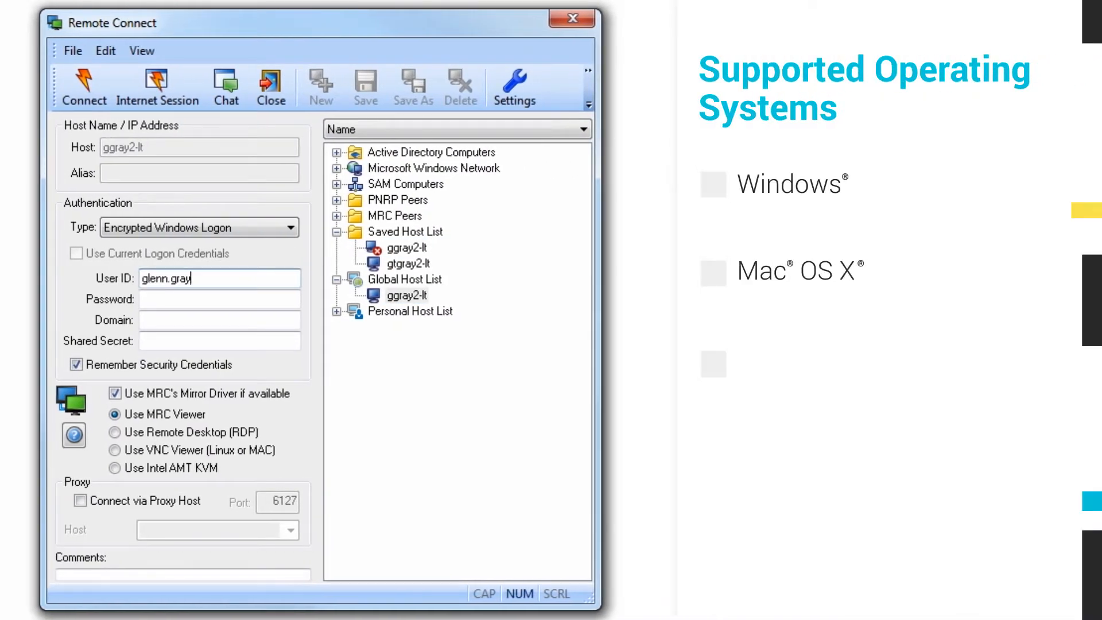
pyautogui.write('••••••')
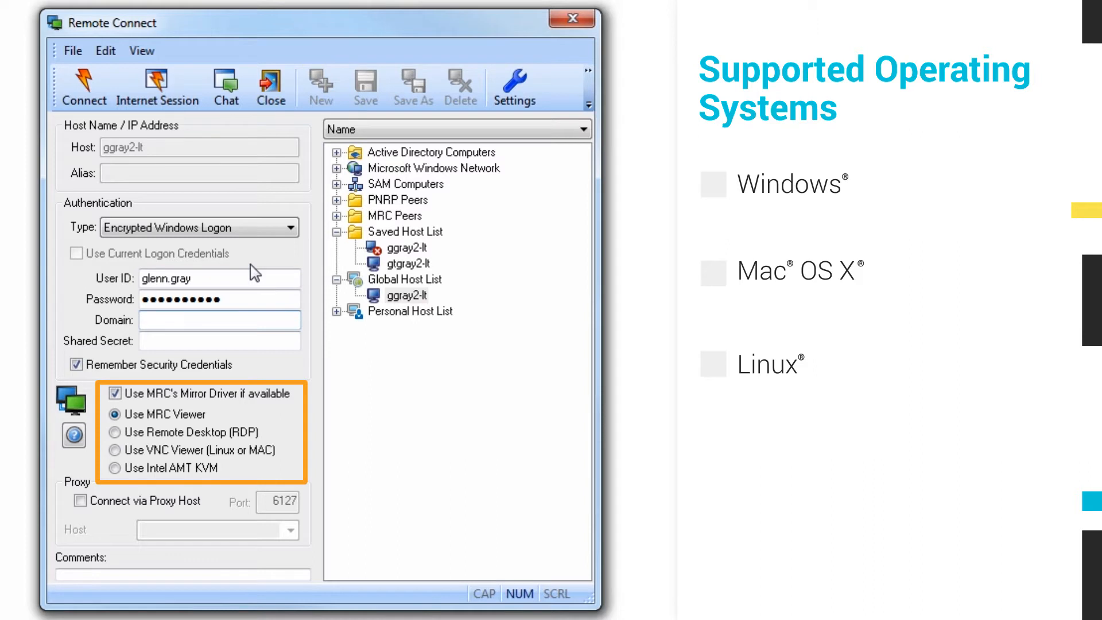
pyautogui.click(83, 83)
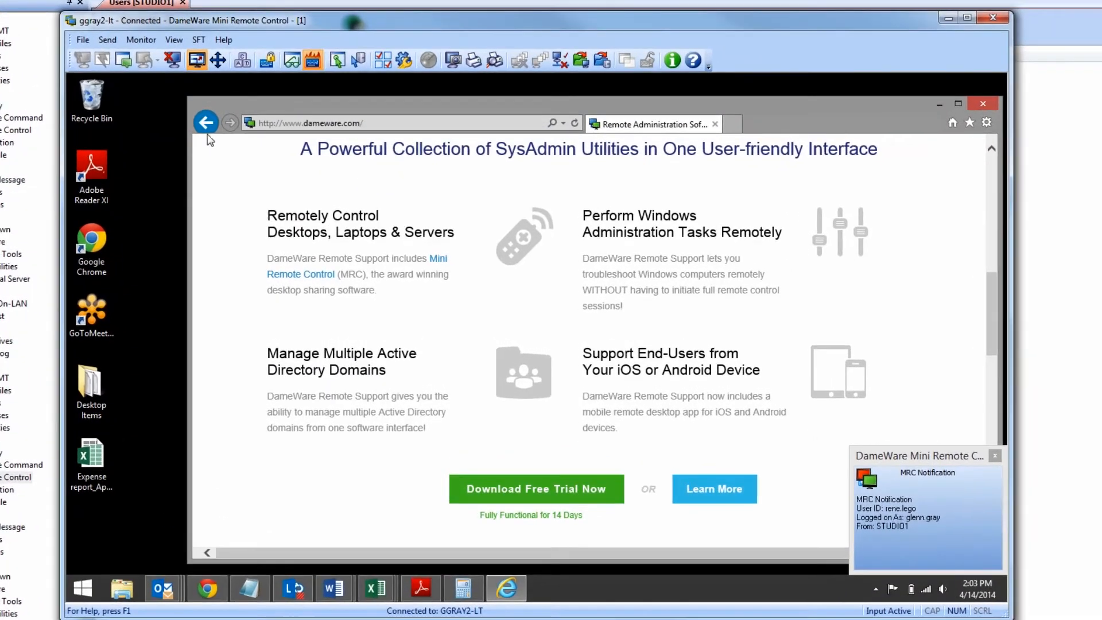
# Send a 'hello' chat message to the remote user on ggray2-lt
pyautogui.click(122, 60)
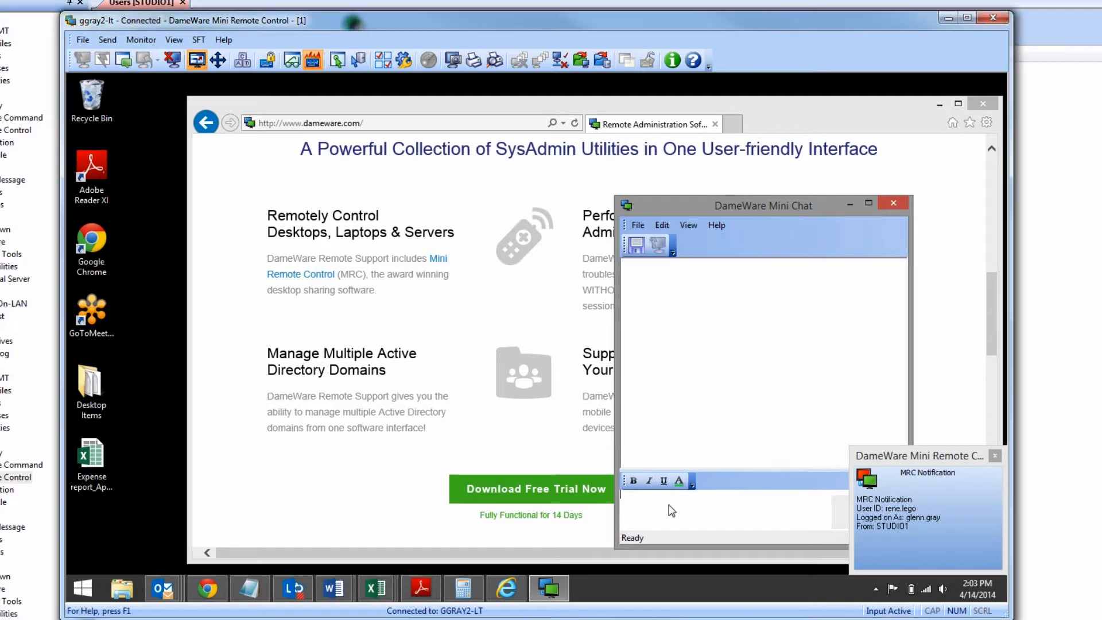
pyautogui.write('hell')
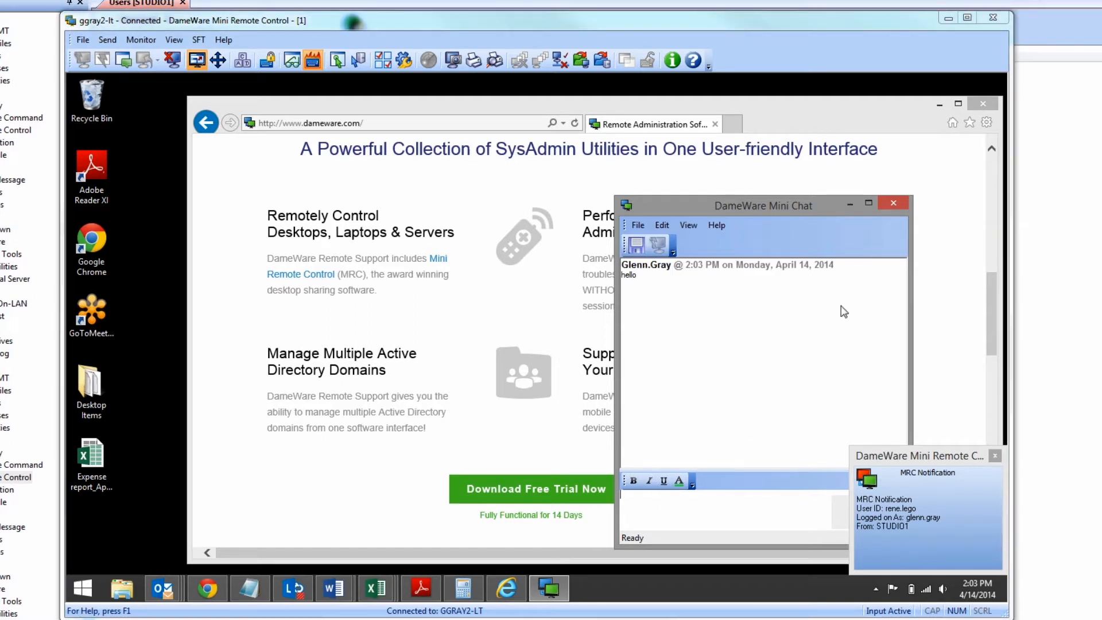
pyautogui.click(893, 204)
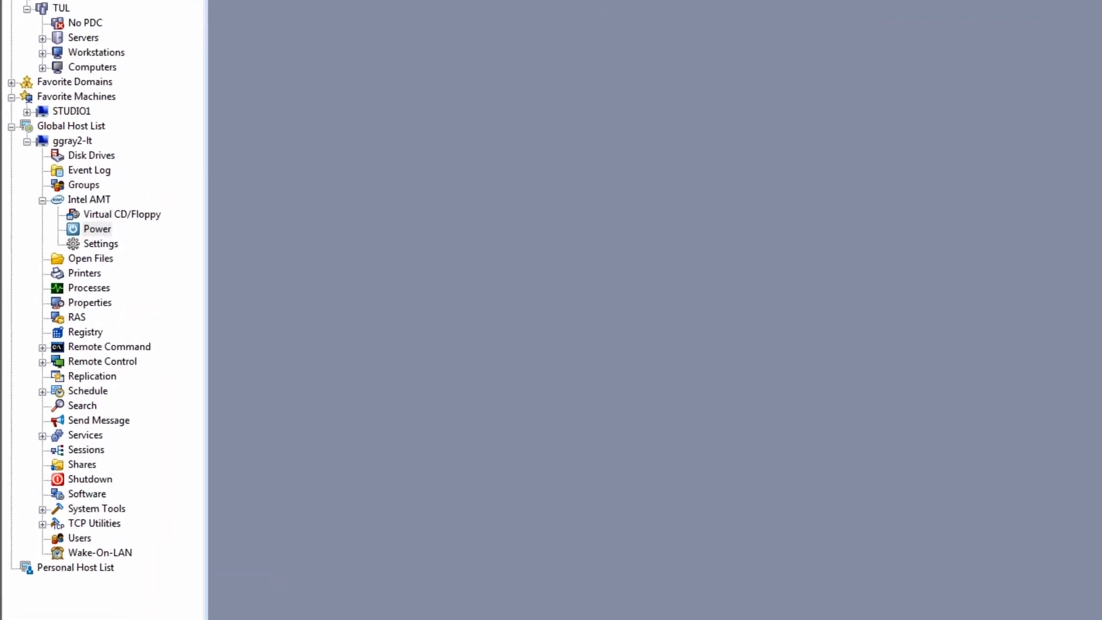
# Select the Intel AMT Power node for the host in the Browser tree
pyautogui.click(98, 228)
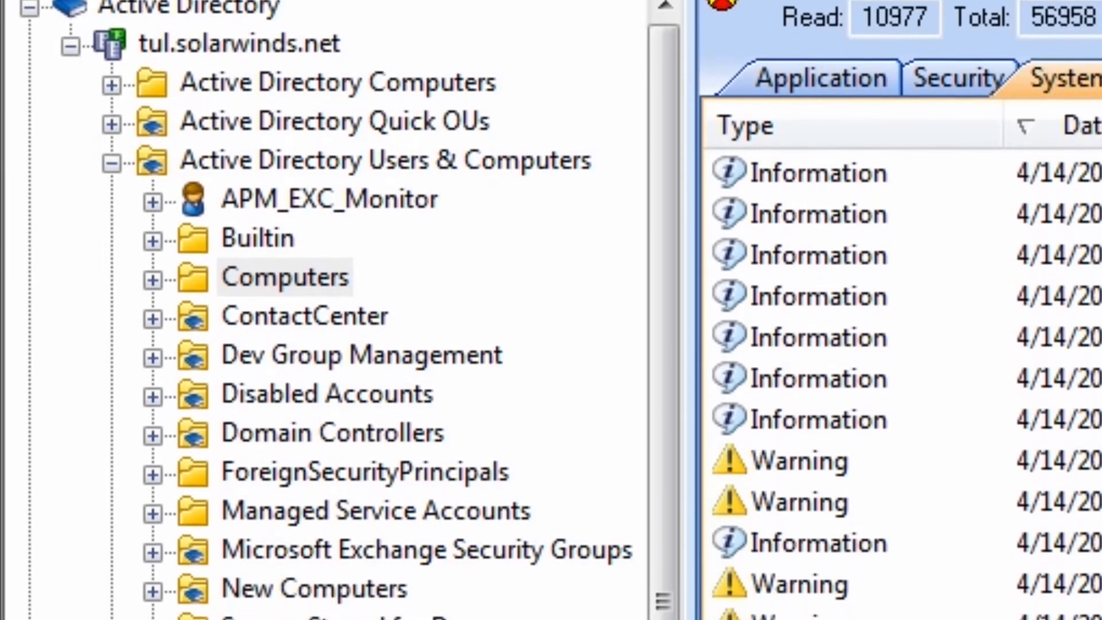
pyautogui.scroll(-3)
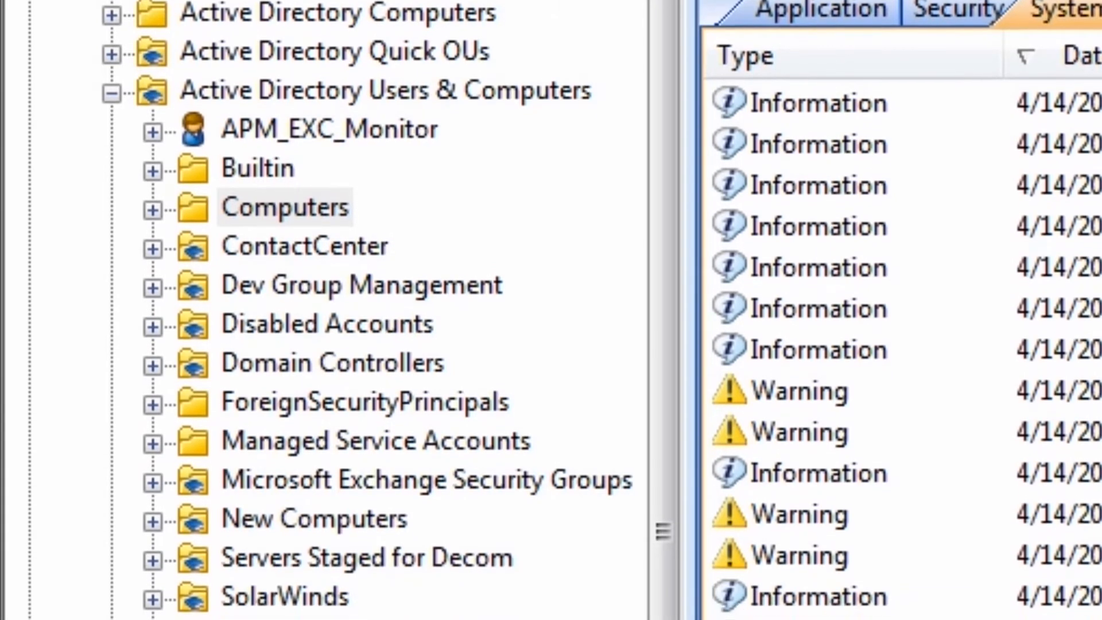
pyautogui.scroll(-3)
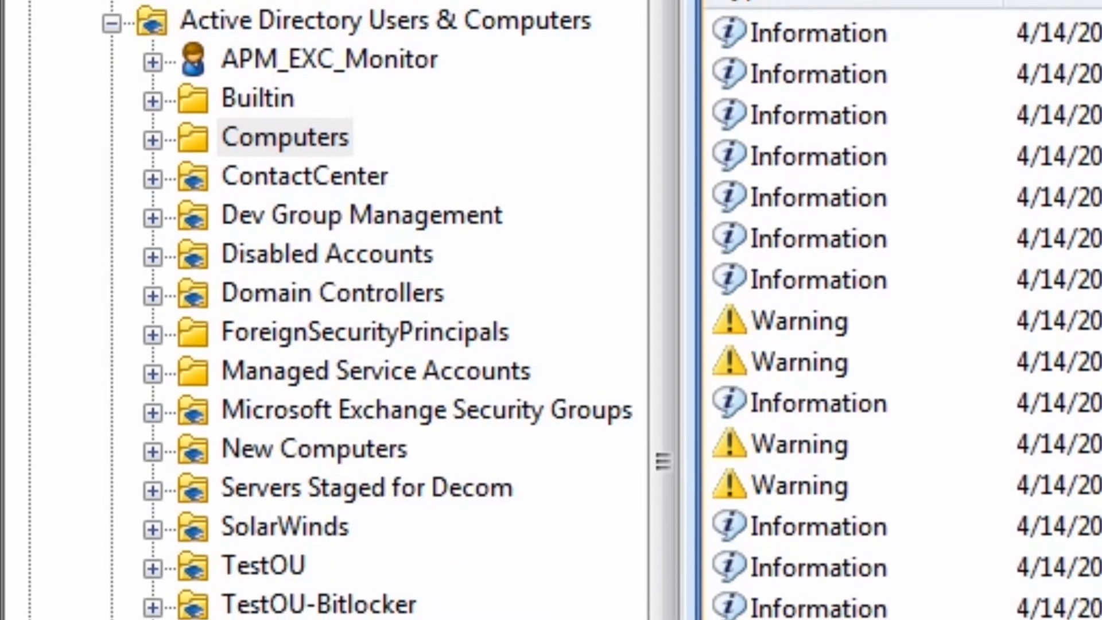
pyautogui.scroll(-3)
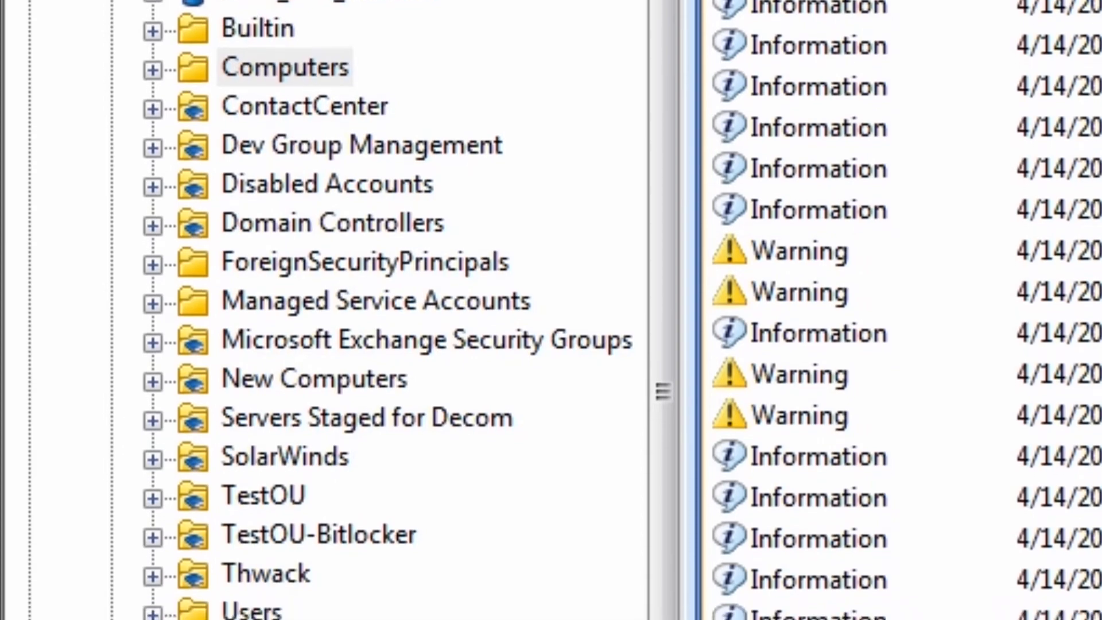